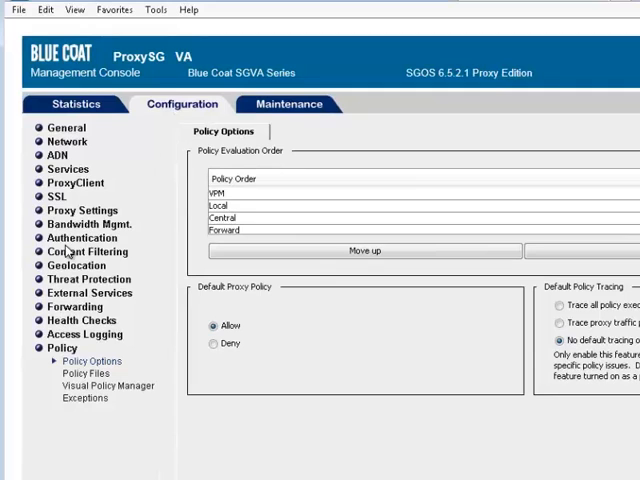
# Tick Blue Coat WebFilter under Content Filtering > General, apply, and confirm the commit
pyautogui.click(89, 251)
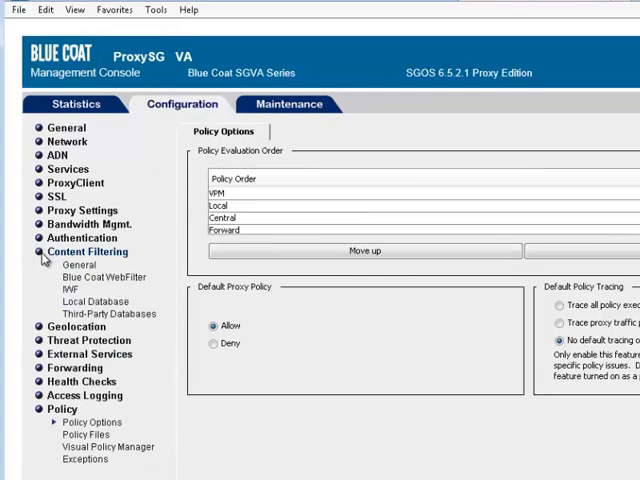
pyautogui.click(78, 264)
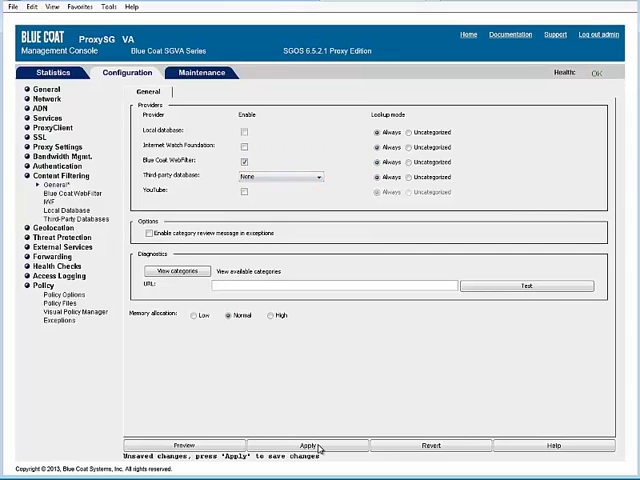
pyautogui.click(296, 445)
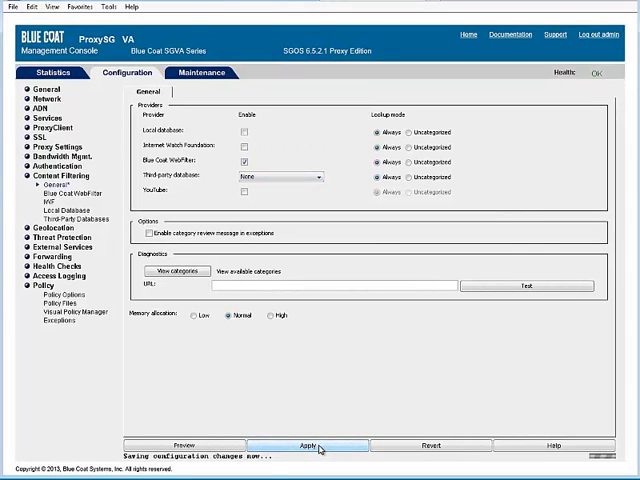
pyautogui.click(309, 445)
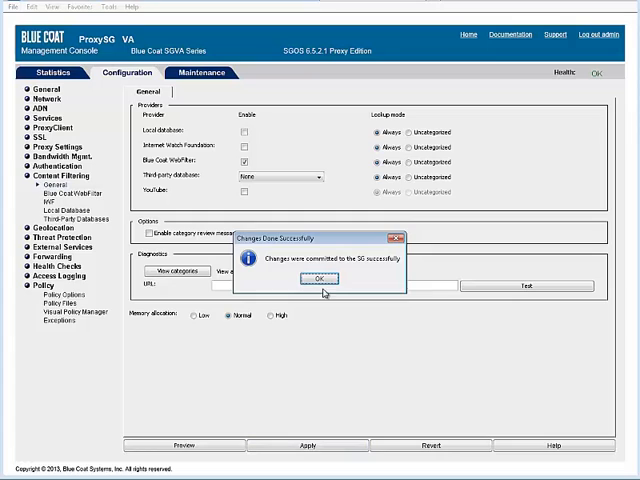
pyautogui.click(319, 279)
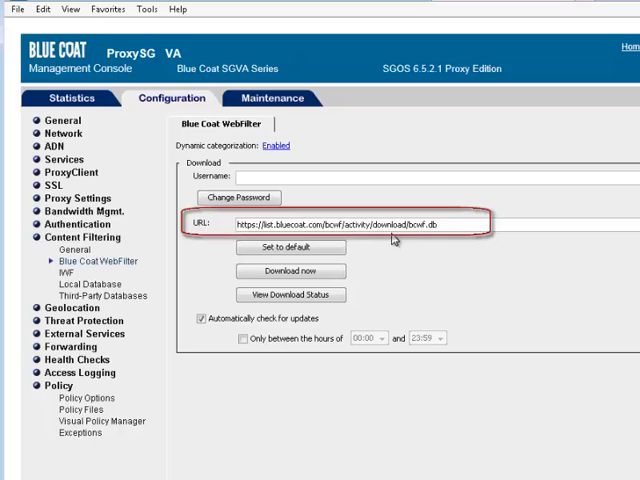
pyautogui.moveTo(355, 263)
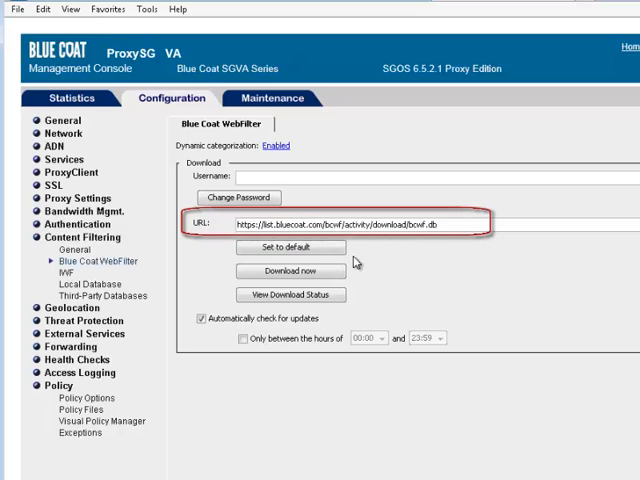
# Download the WebFilter database now, close the notice, and view the download status
pyautogui.click(290, 271)
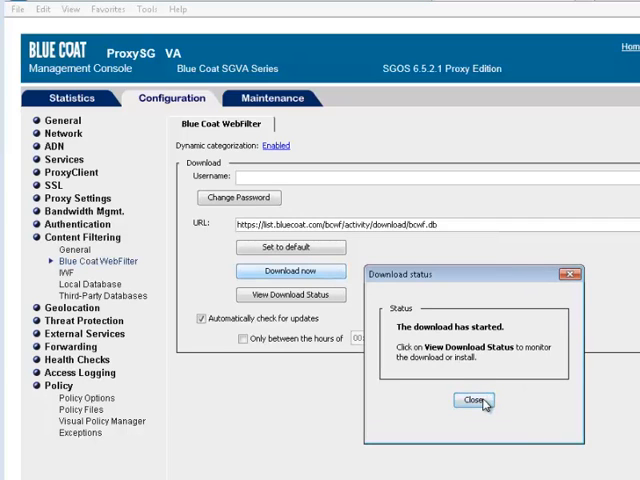
pyautogui.click(470, 401)
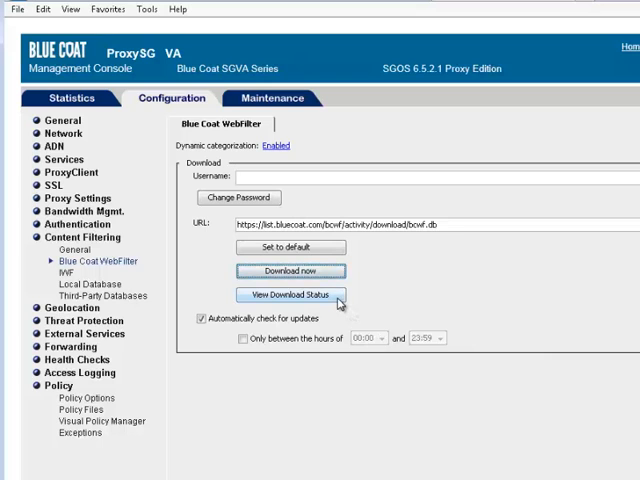
pyautogui.click(291, 294)
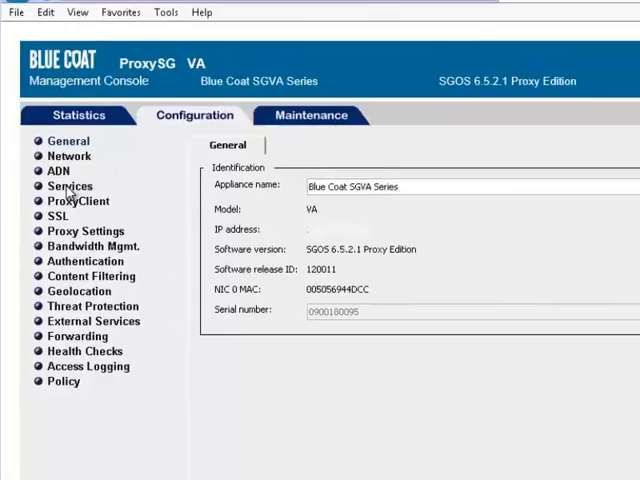
# Set Standard Explicit HTTP on Explicit:8080 to Intercept and apply the proxy services
pyautogui.click(70, 186)
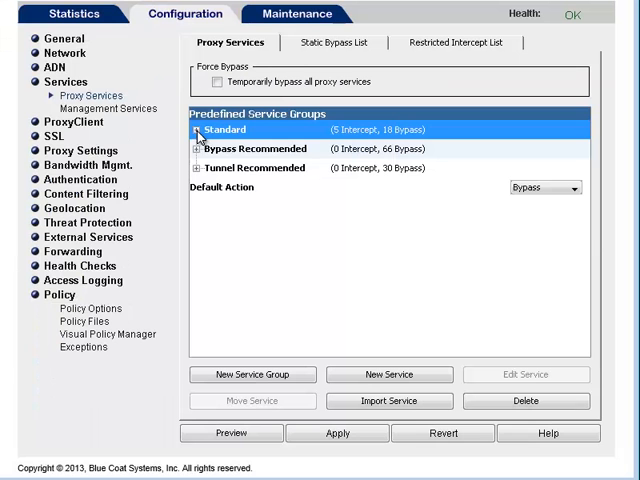
pyautogui.click(197, 130)
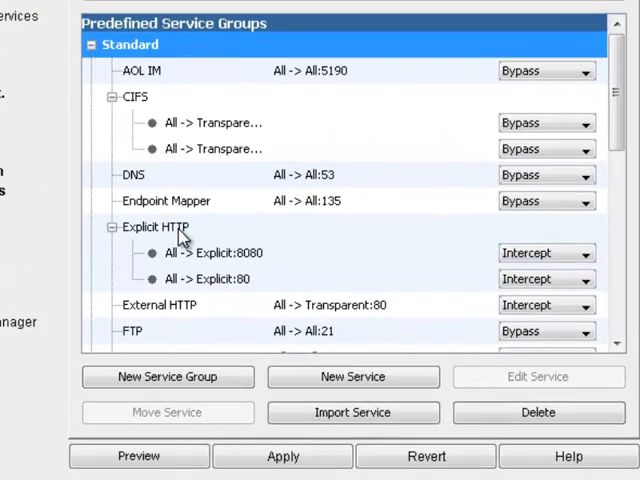
pyautogui.moveTo(340, 262)
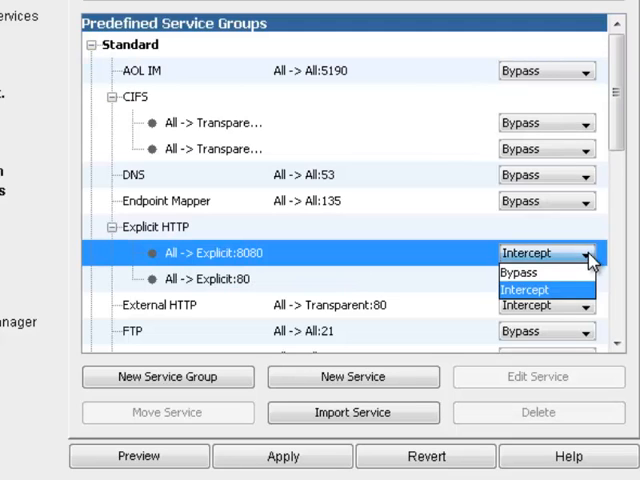
pyautogui.click(524, 289)
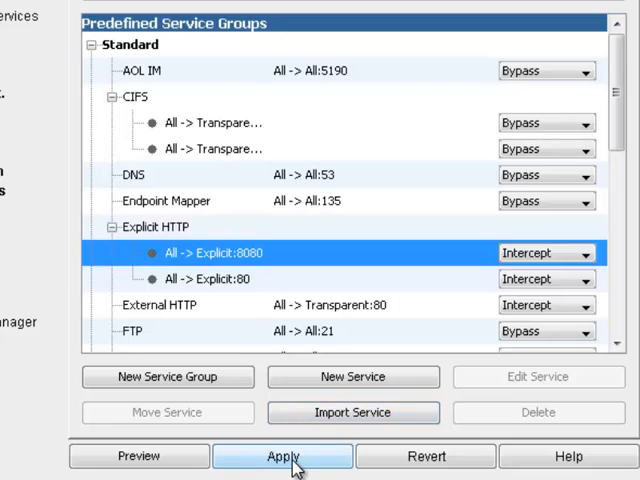
pyautogui.click(282, 456)
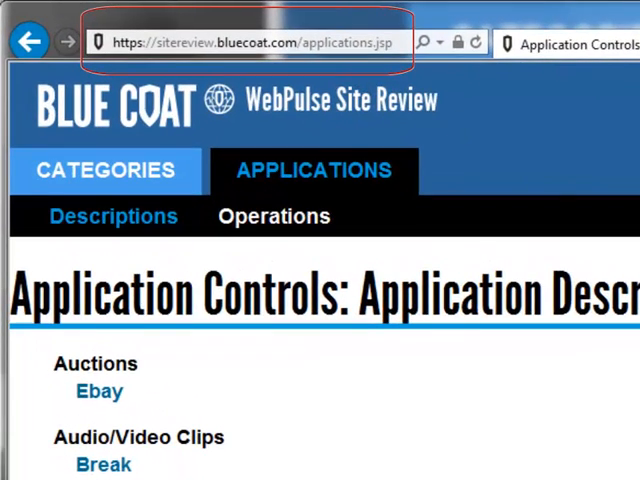
# Scroll through the WebPulse Site Review application descriptions grouped by category
pyautogui.scroll(-3)
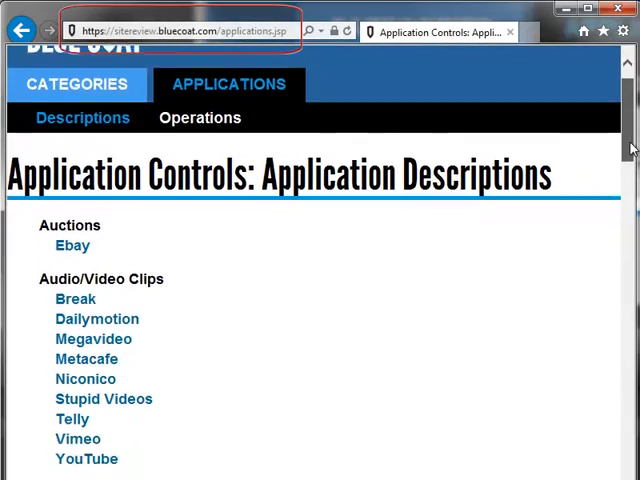
pyautogui.scroll(-3)
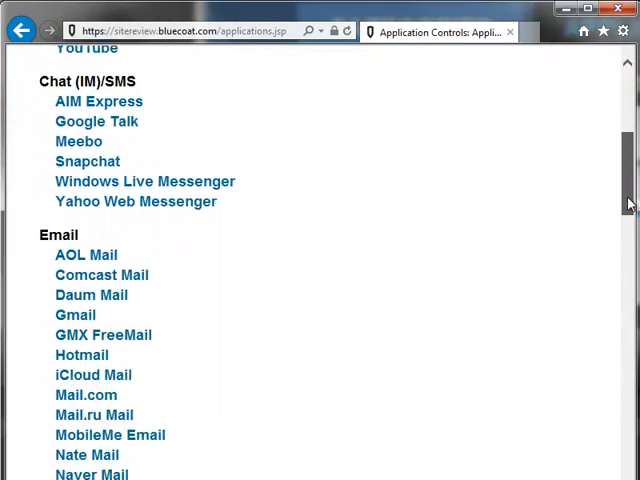
pyautogui.scroll(-3)
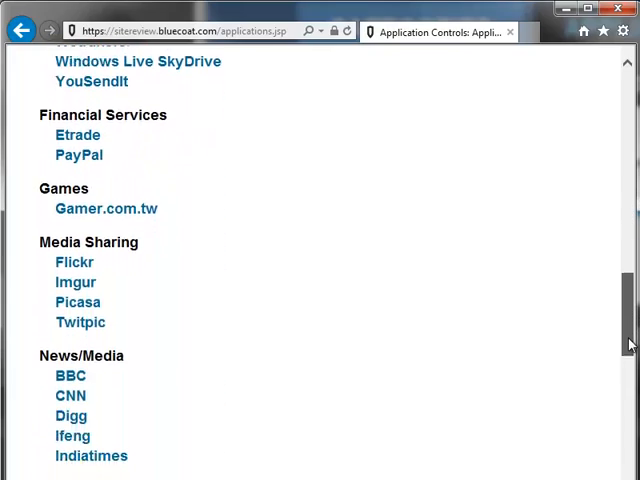
pyautogui.scroll(-3)
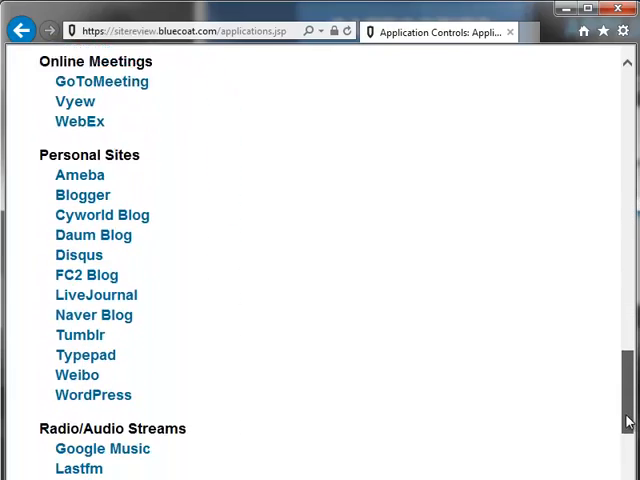
pyautogui.scroll(-3)
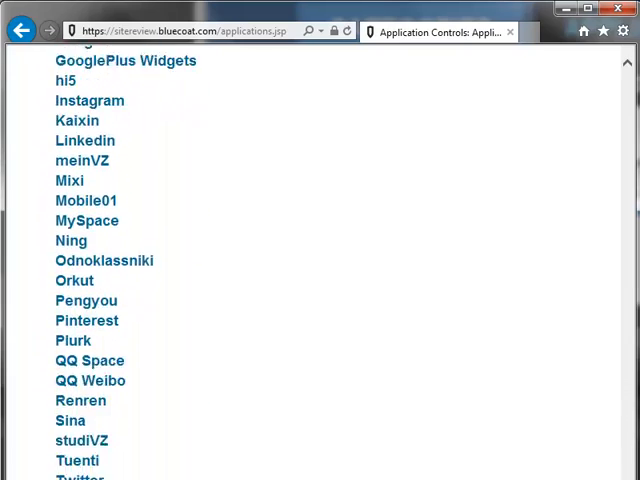
pyautogui.scroll(-3)
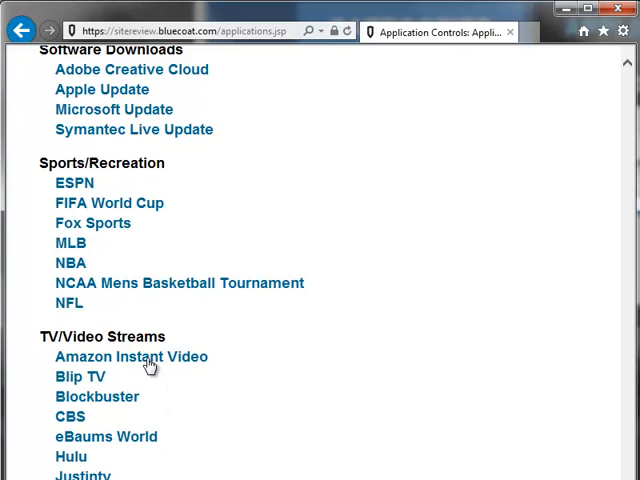
pyautogui.click(130, 356)
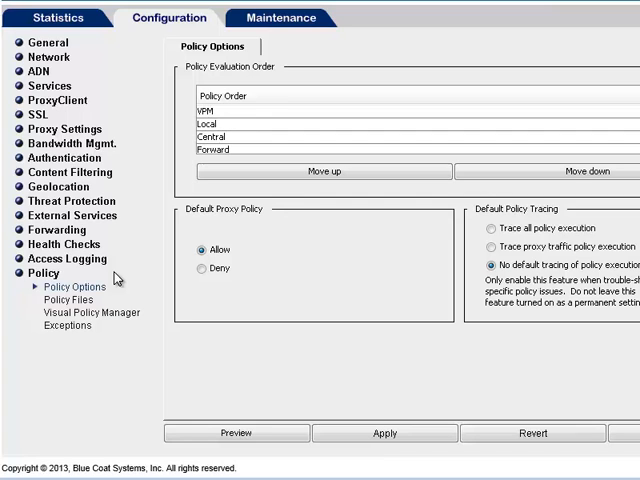
# Launch the Visual Policy Manager and add Web Access Layer (1) keeping its default name
pyautogui.click(91, 312)
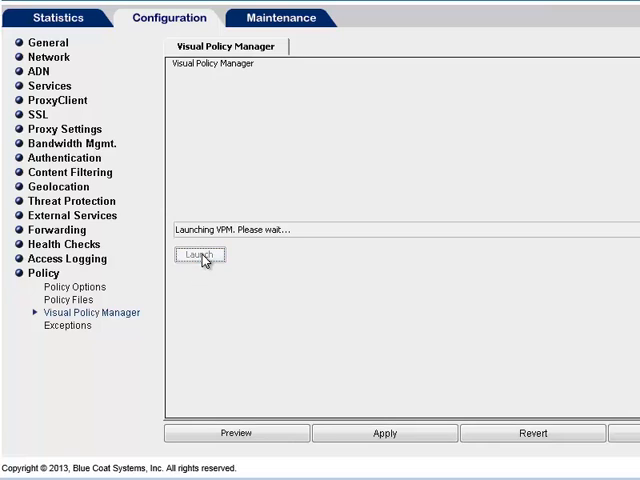
pyautogui.click(198, 256)
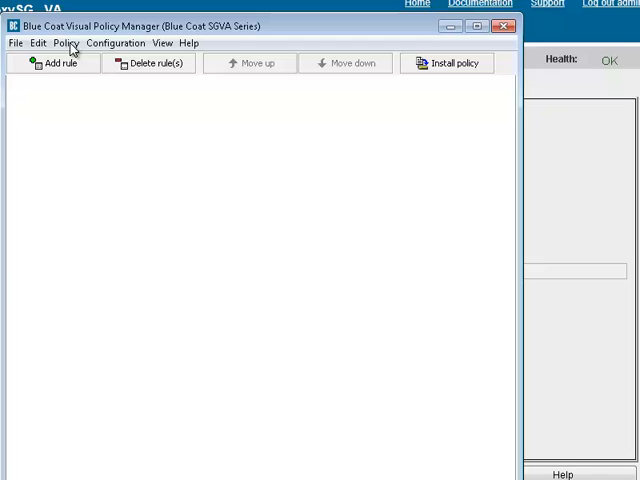
pyautogui.click(65, 43)
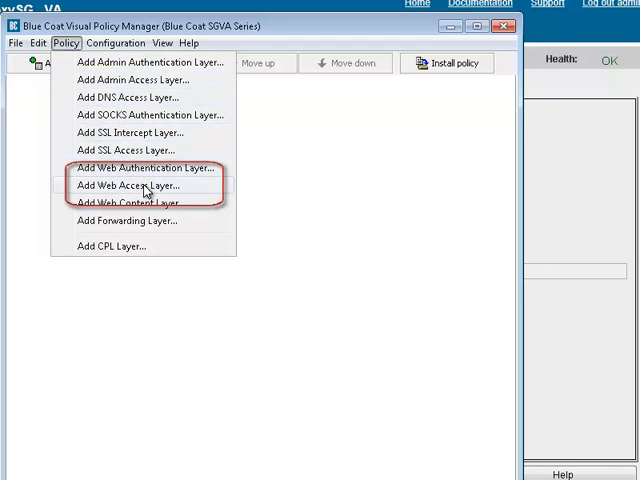
pyautogui.click(130, 185)
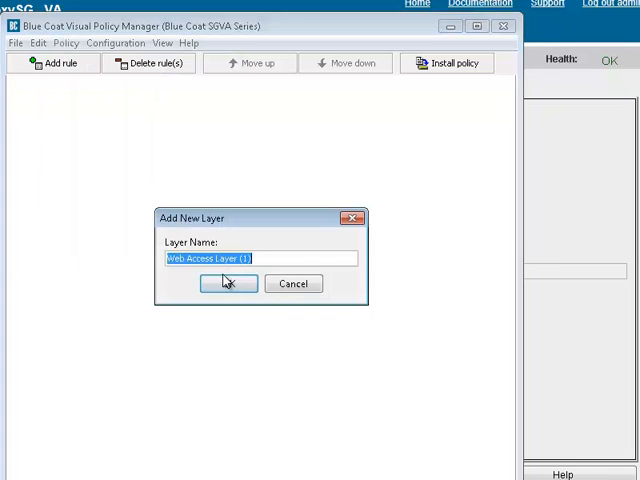
pyautogui.click(224, 283)
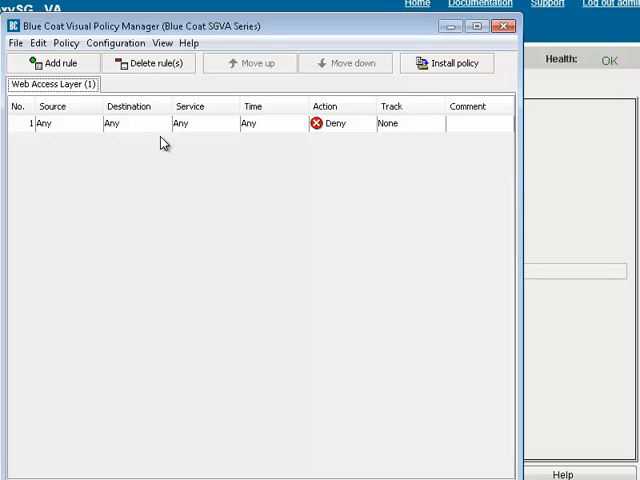
# Create the WebApplicationURL1 request web application object from rule 1's Set Destination dialog
pyautogui.rightClick(128, 123)
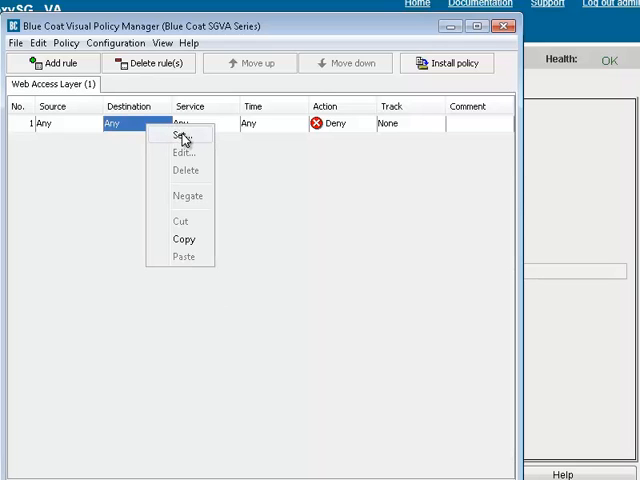
pyautogui.click(182, 135)
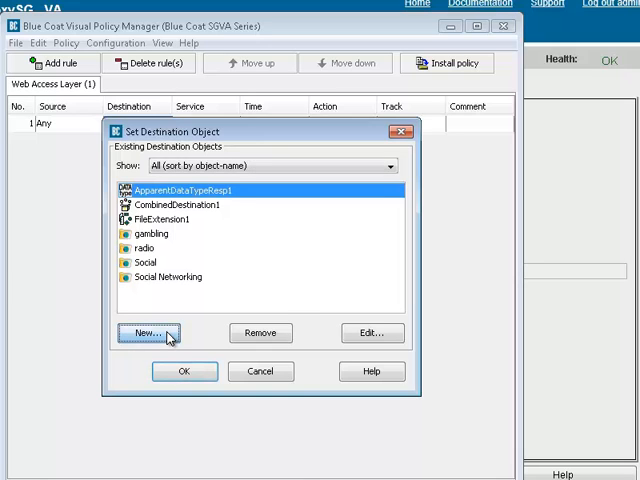
pyautogui.click(148, 333)
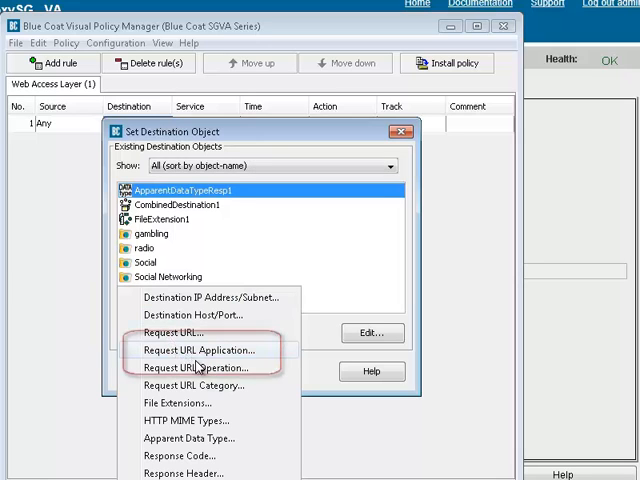
pyautogui.click(200, 350)
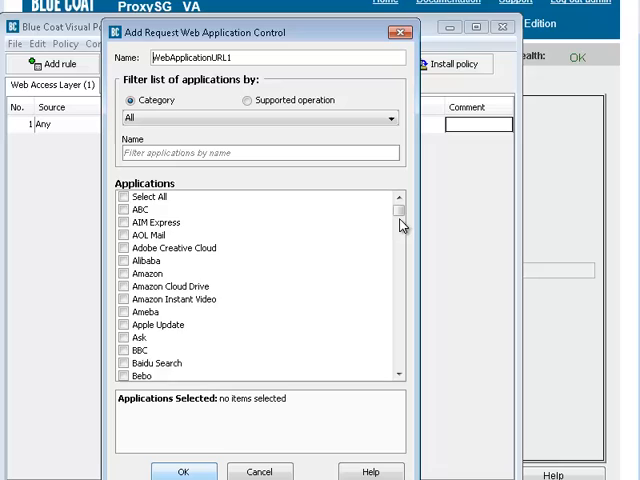
pyautogui.scroll(-3)
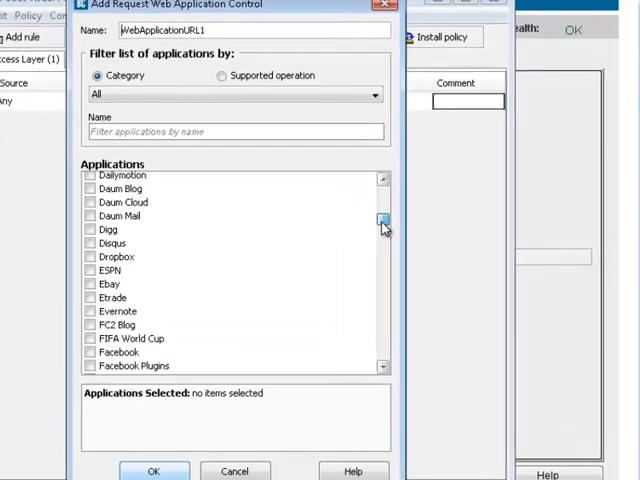
pyautogui.scroll(-3)
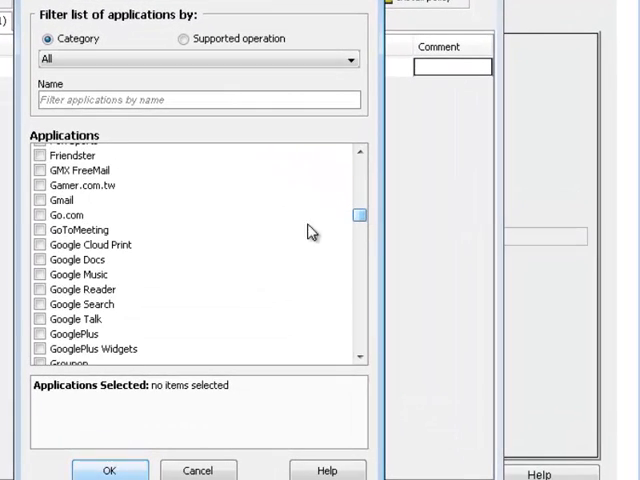
pyautogui.click(38, 200)
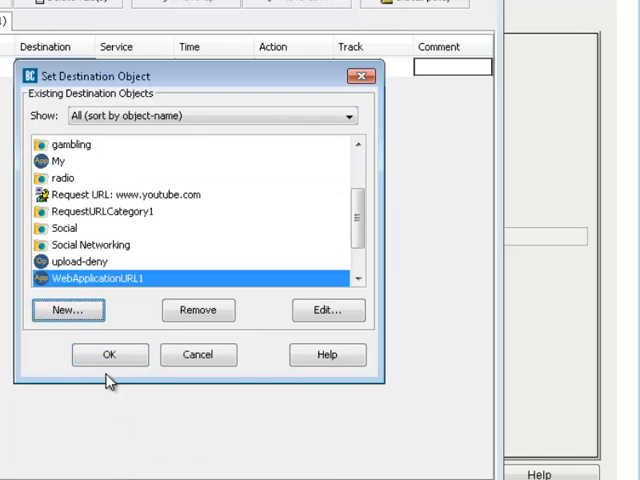
# Make WebOperationURL1 blocking Gmail Download and Upload Attachment as rule 1's destination
pyautogui.click(67, 310)
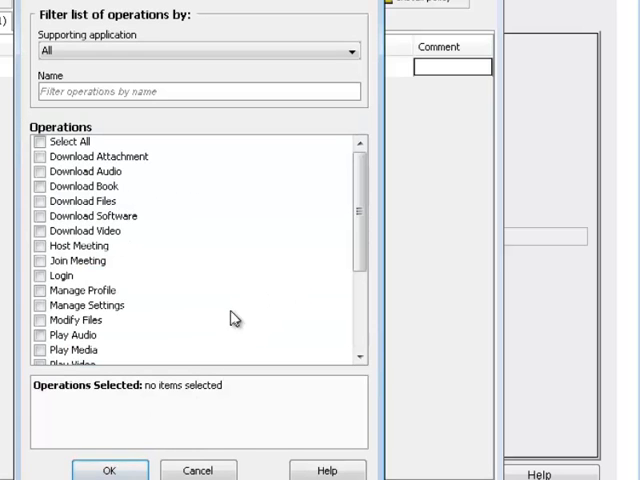
pyautogui.click(351, 51)
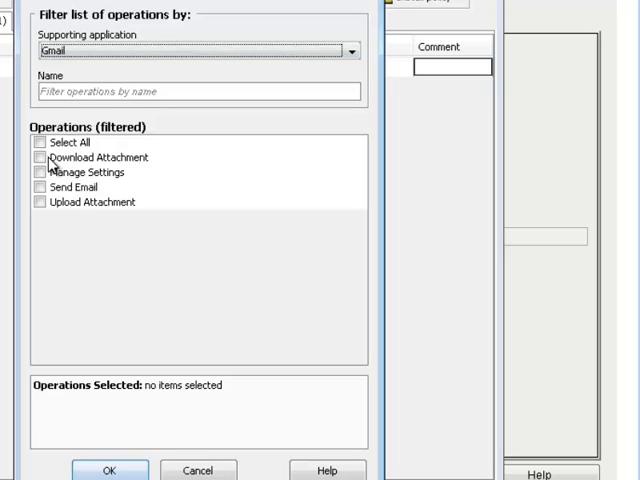
pyautogui.click(38, 202)
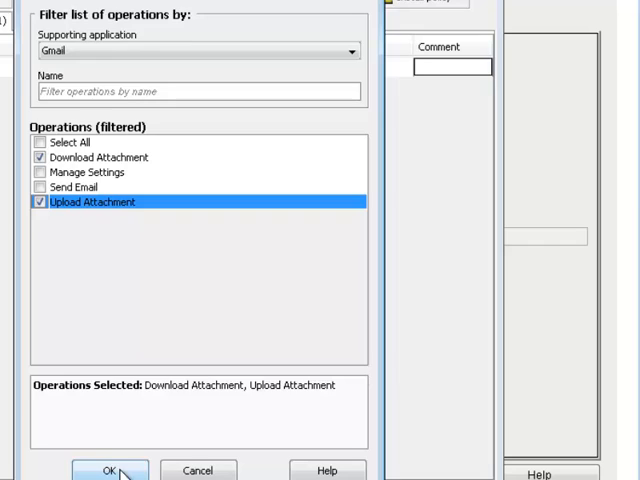
pyautogui.click(110, 471)
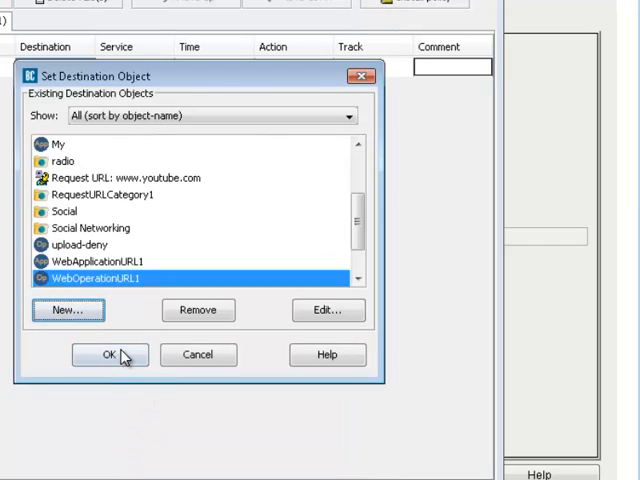
pyautogui.click(102, 355)
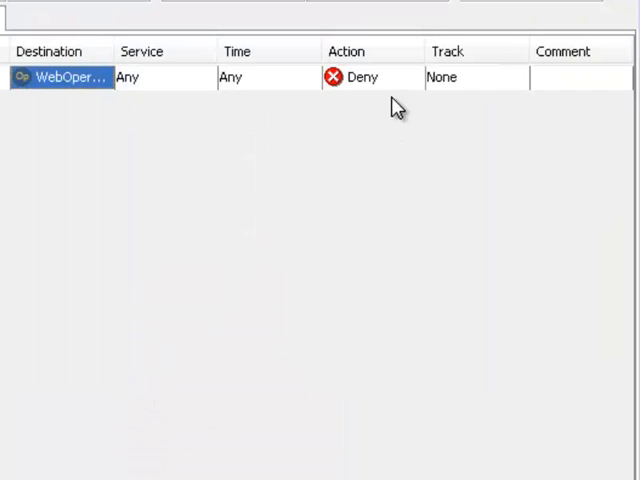
pyautogui.rightClick(360, 77)
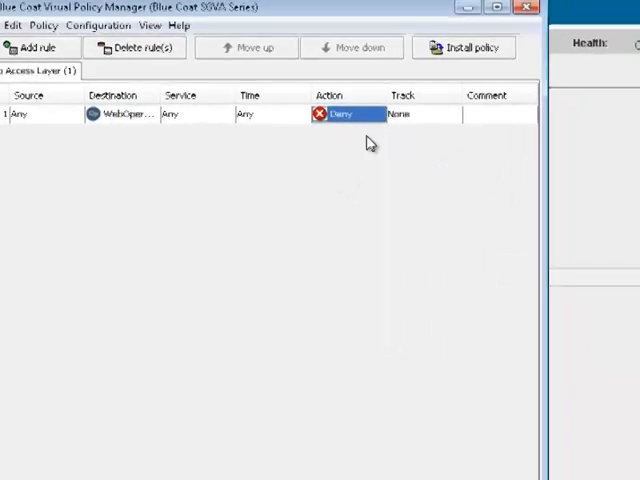
pyautogui.click(464, 47)
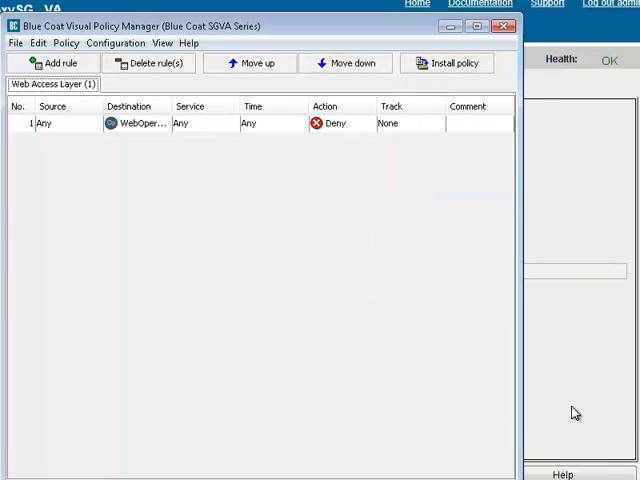
# Add a new web access layer and name it 'YouTube Controls'
pyautogui.click(148, 62)
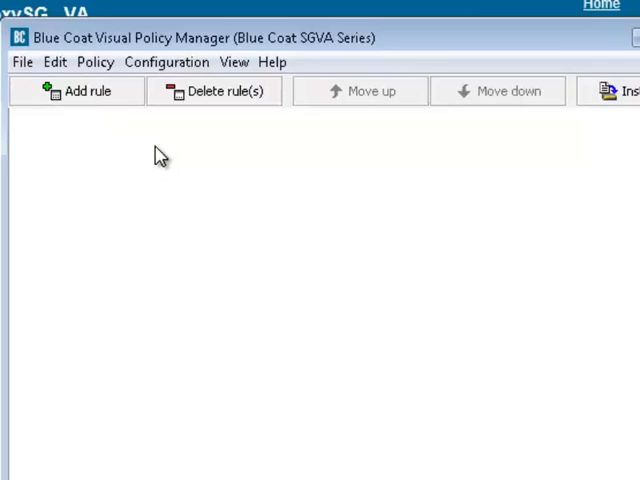
pyautogui.click(95, 61)
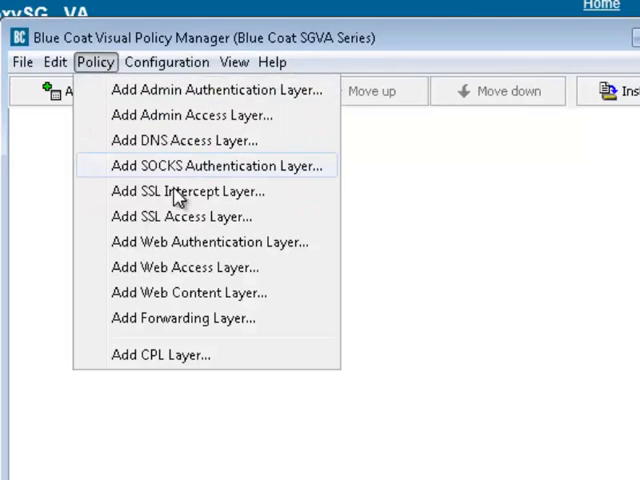
pyautogui.click(197, 267)
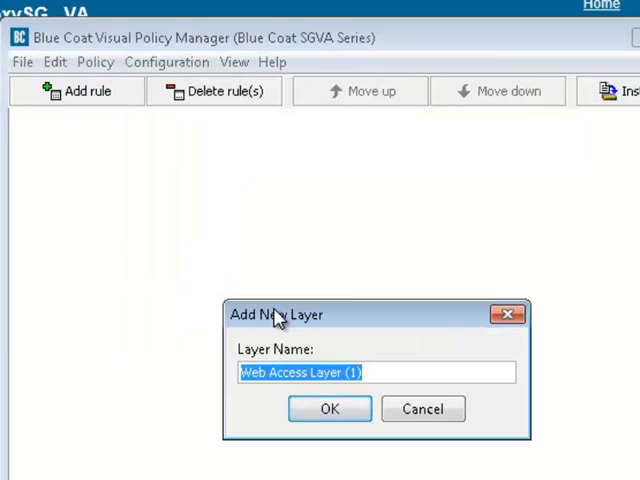
pyautogui.write('YouTube Con')
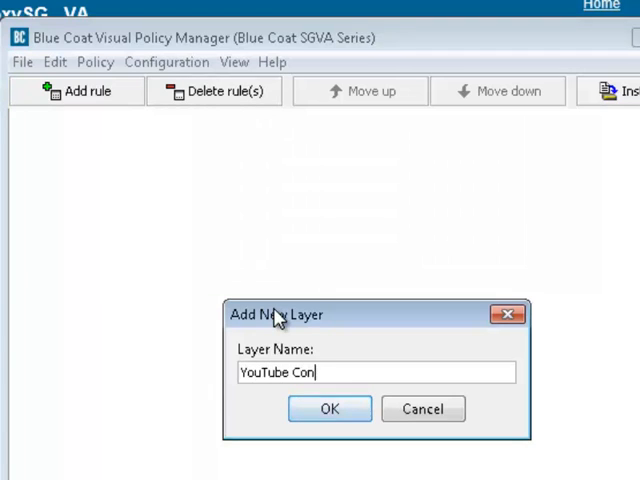
pyautogui.write('trols')
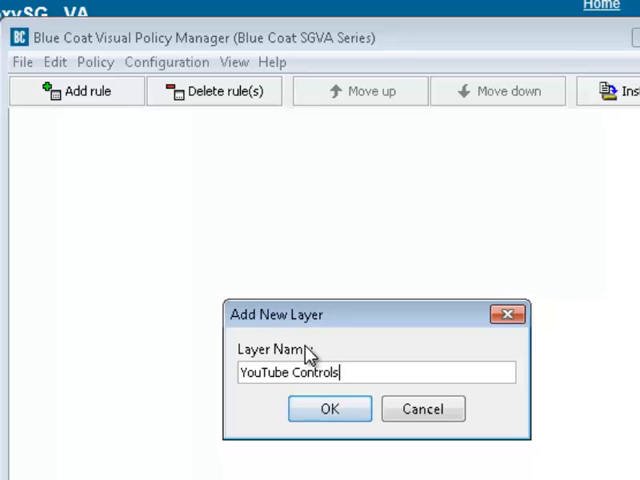
pyautogui.click(329, 409)
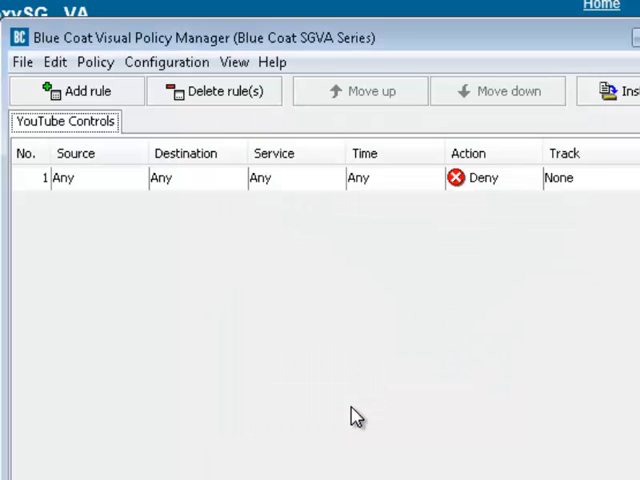
pyautogui.moveTo(233, 202)
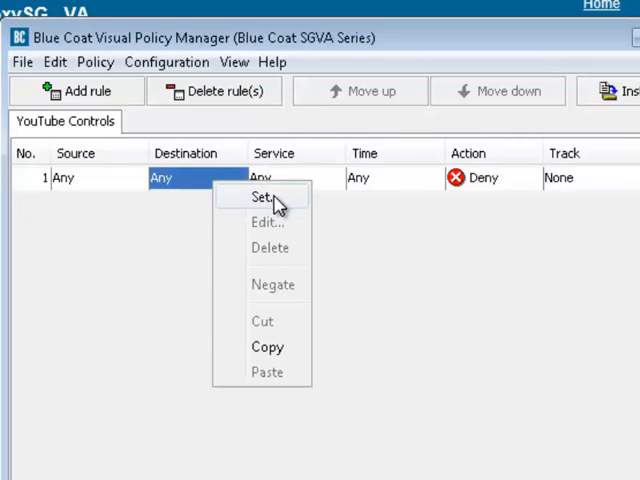
# Create a request web application object named 'YouTube-App' with YouTube ticked
pyautogui.click(264, 196)
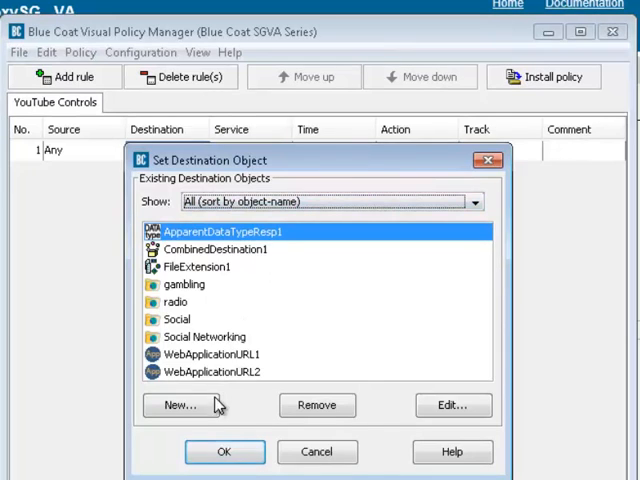
pyautogui.click(181, 405)
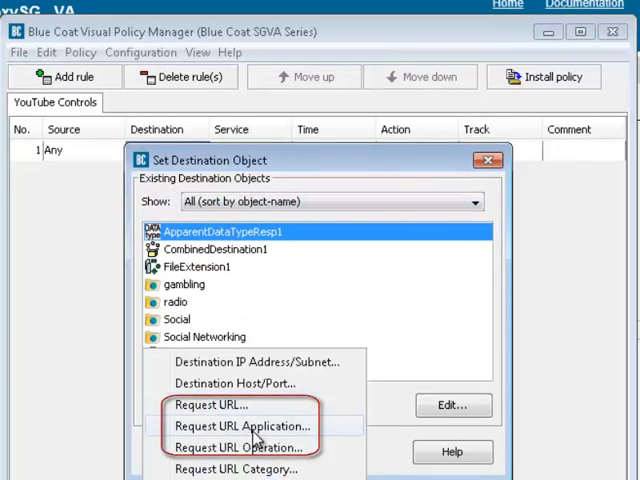
pyautogui.click(241, 425)
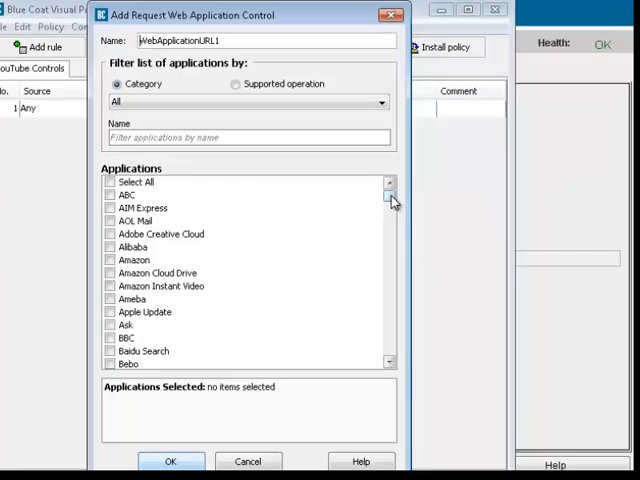
pyautogui.scroll(-3)
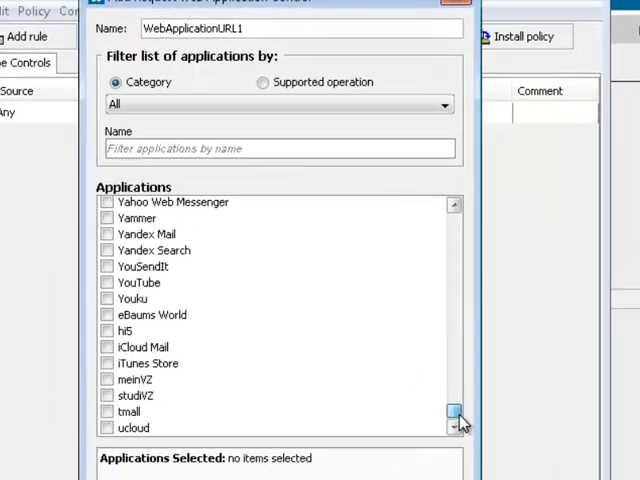
pyautogui.click(106, 296)
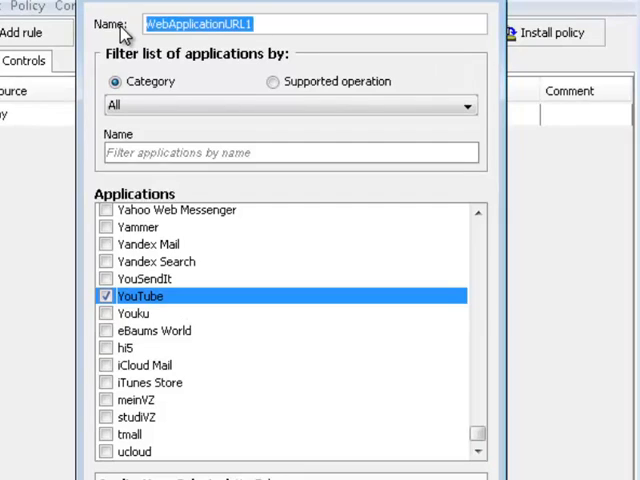
pyautogui.write('YouT')
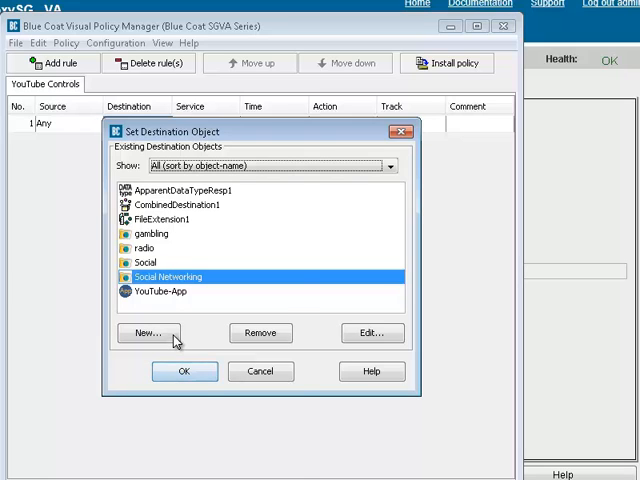
# Create 'YouTube-Operations' for YouTube with Post Messages and Upload Videos ticked
pyautogui.click(147, 333)
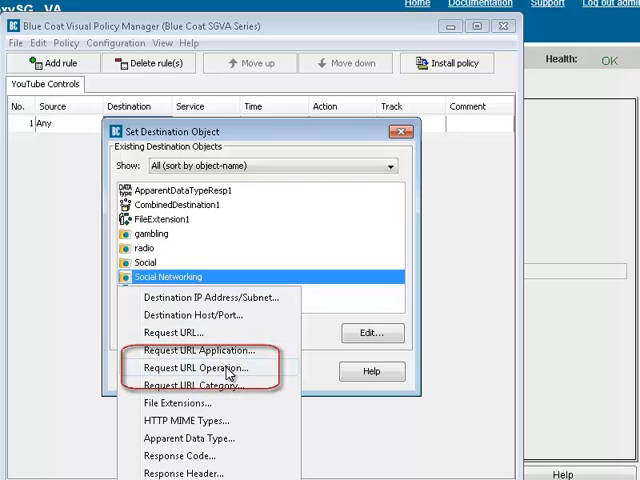
pyautogui.click(197, 367)
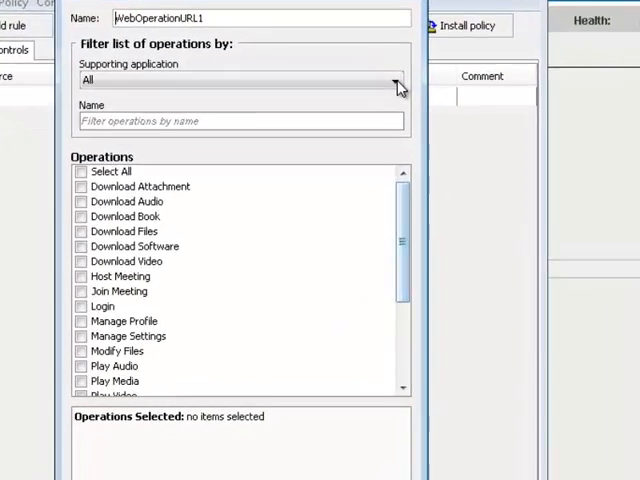
pyautogui.click(396, 80)
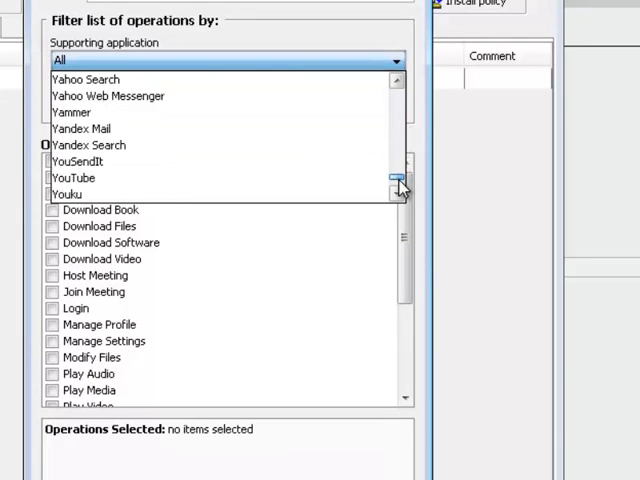
pyautogui.click(78, 161)
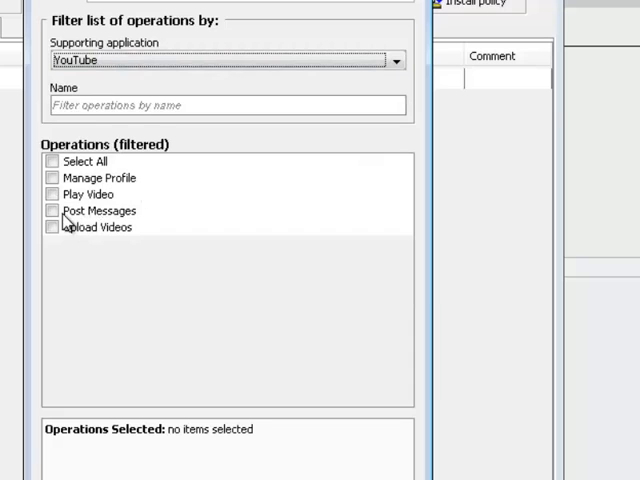
pyautogui.click(53, 227)
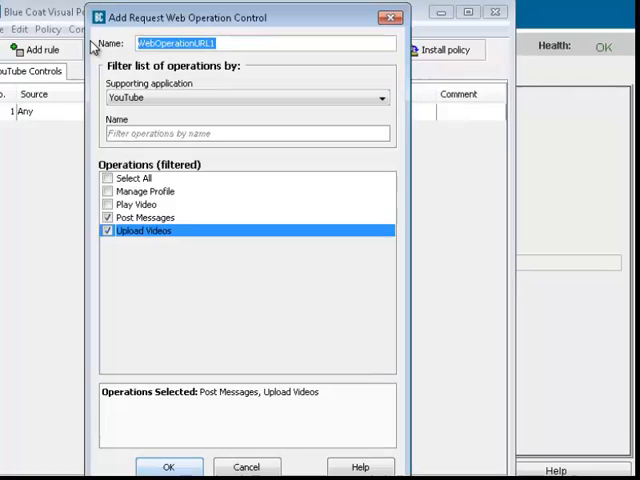
pyautogui.write('YouTube-')
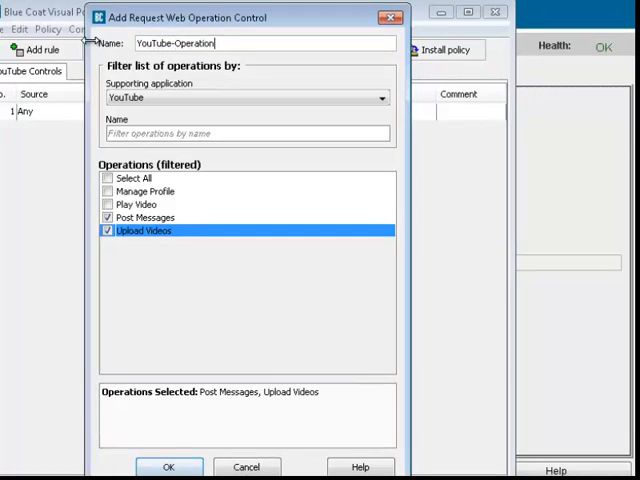
pyautogui.write('s')
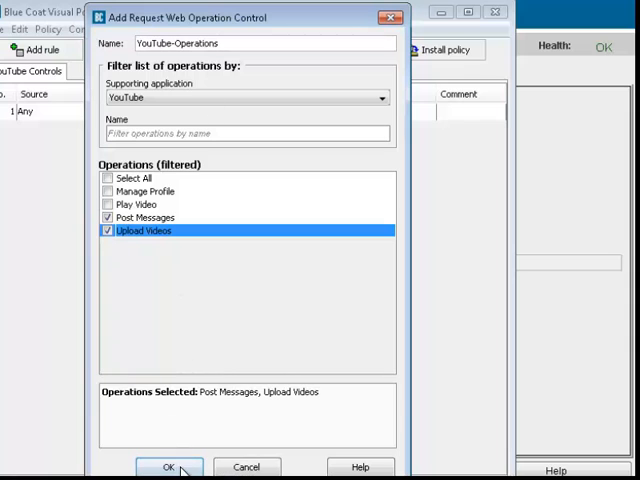
pyautogui.click(168, 468)
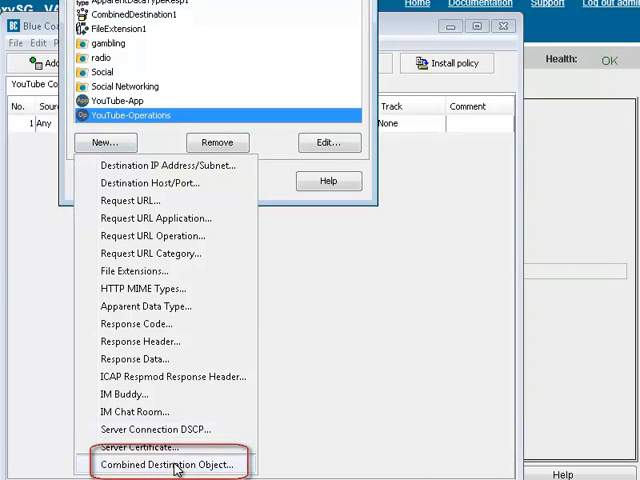
# Set the deny rule's destination to a combined object of YouTube-App and YouTube-Operations
pyautogui.click(164, 465)
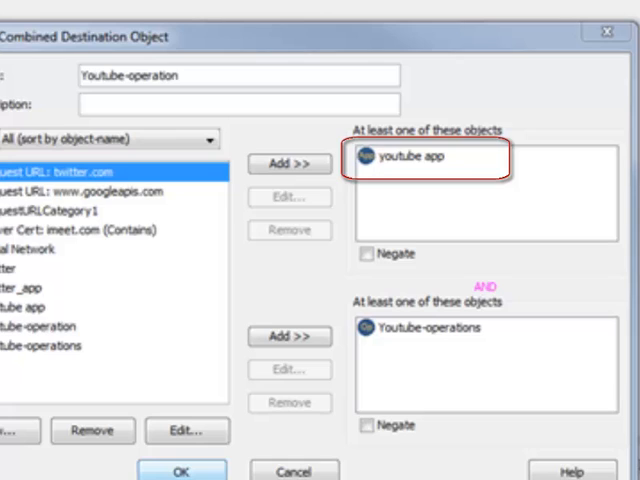
pyautogui.click(428, 331)
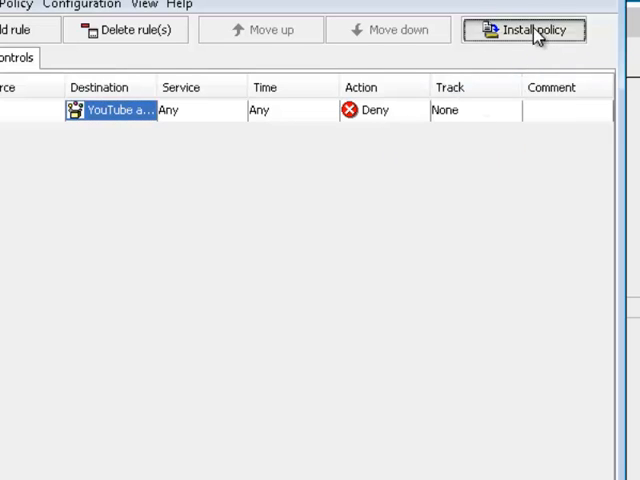
# Install the YouTube Controls policy and review the generated CPL for the YouTube conditions
pyautogui.click(524, 30)
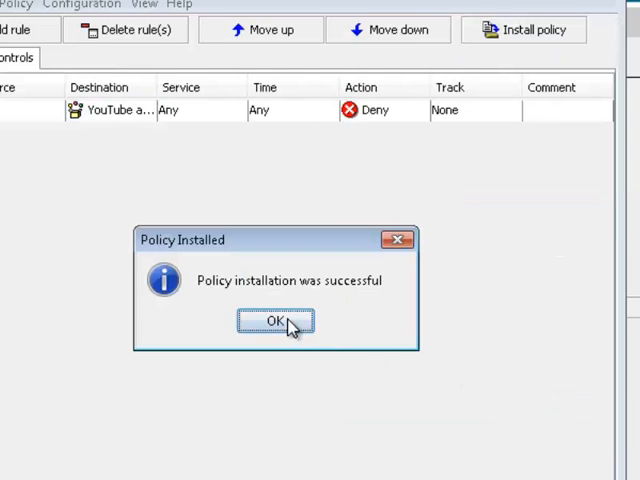
pyautogui.click(274, 320)
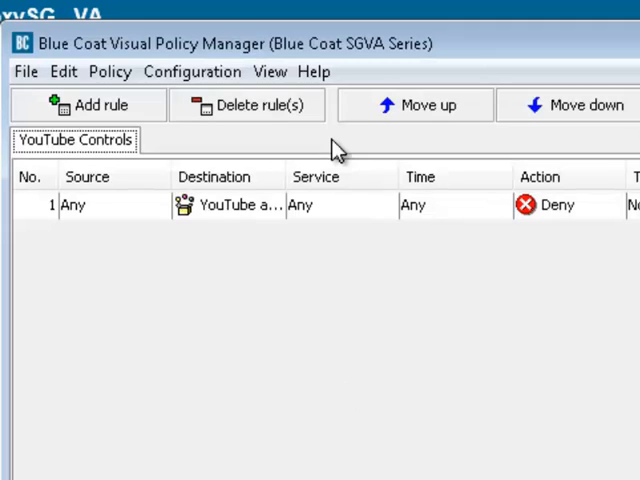
pyautogui.click(270, 71)
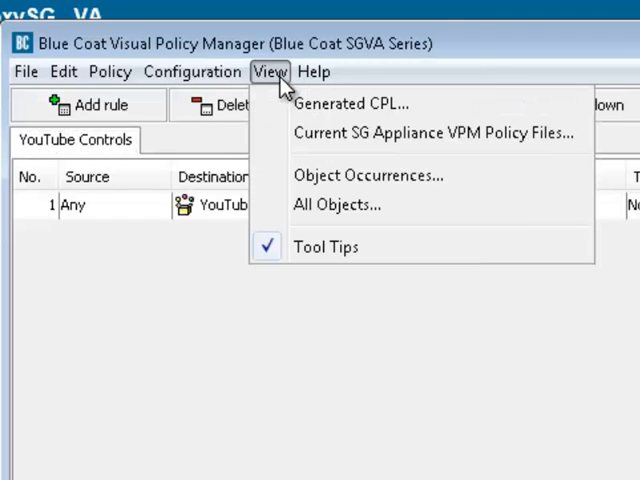
pyautogui.click(434, 132)
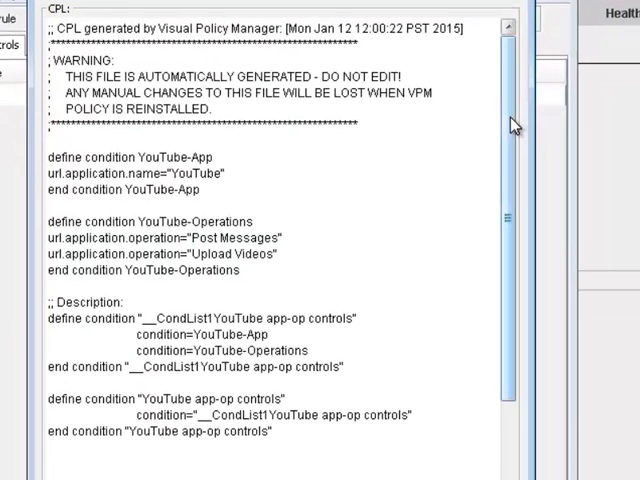
pyautogui.scroll(-3)
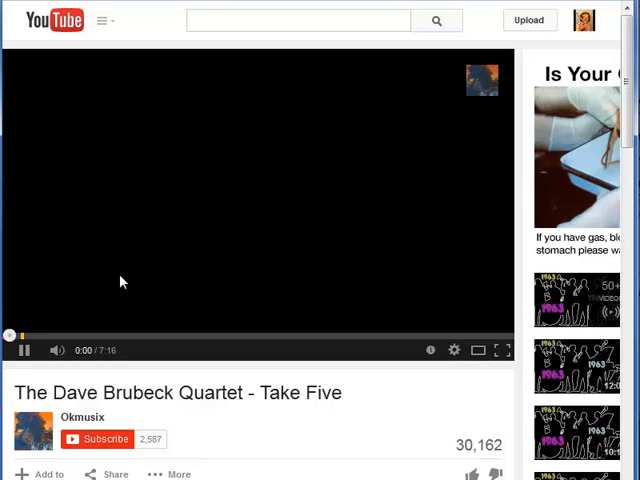
# Start playing the Dave Brubeck Quartet 'Take Five' video on YouTube
pyautogui.click(22, 350)
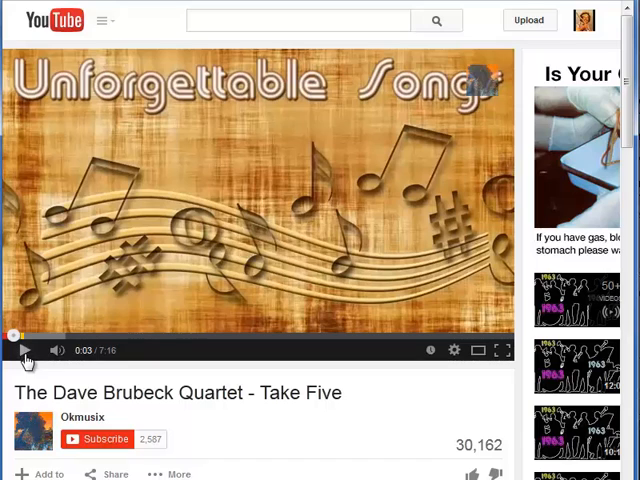
pyautogui.moveTo(529, 20)
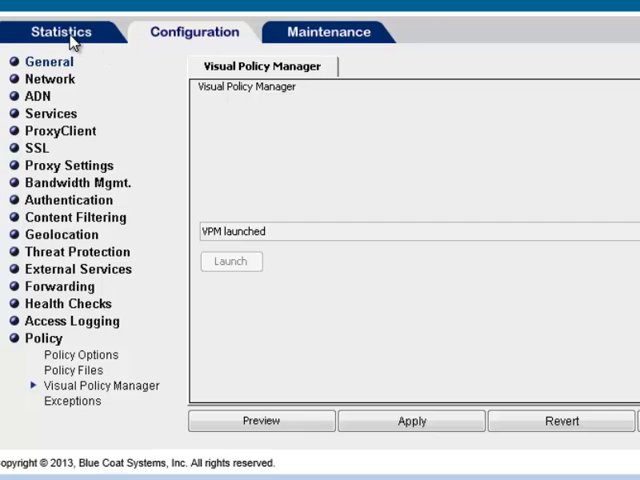
# Open Statistics > Application Details to view the Application Mix bandwidth report
pyautogui.click(61, 31)
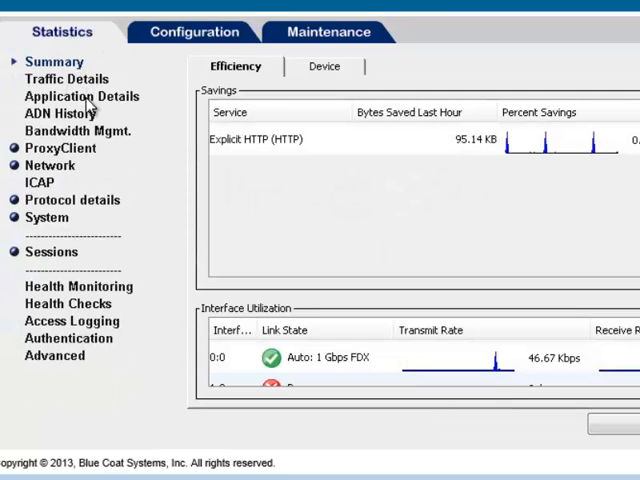
pyautogui.click(81, 96)
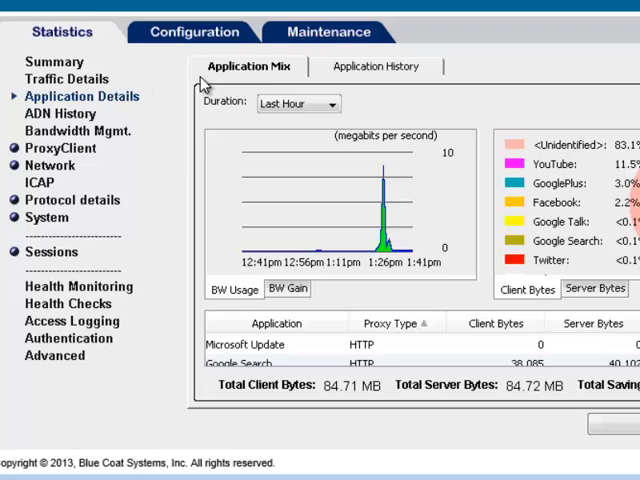